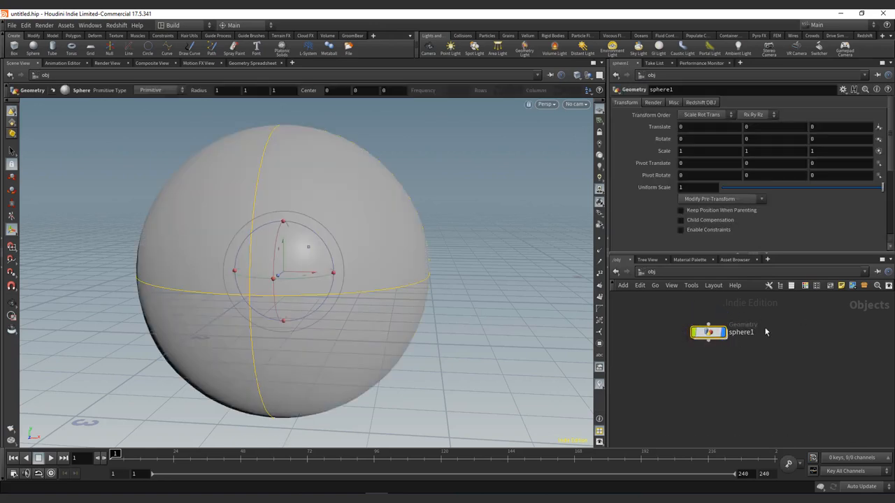
Inside sphere1, make it a 40-row, 40-column Polygon Mesh, then rename the object GEO
double_click(708, 332)
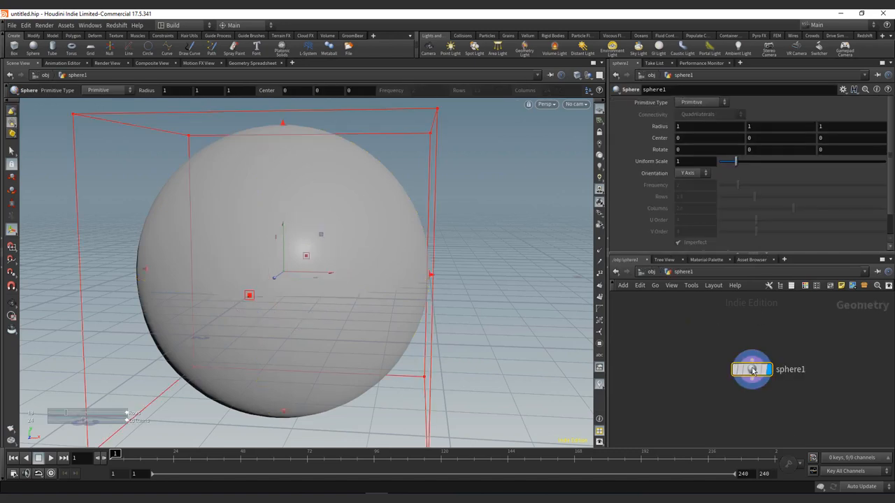
click(699, 102)
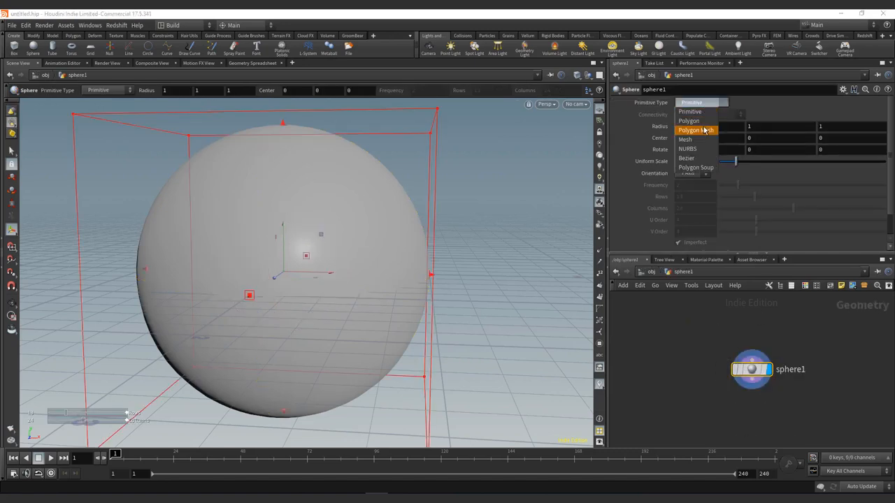
click(699, 129)
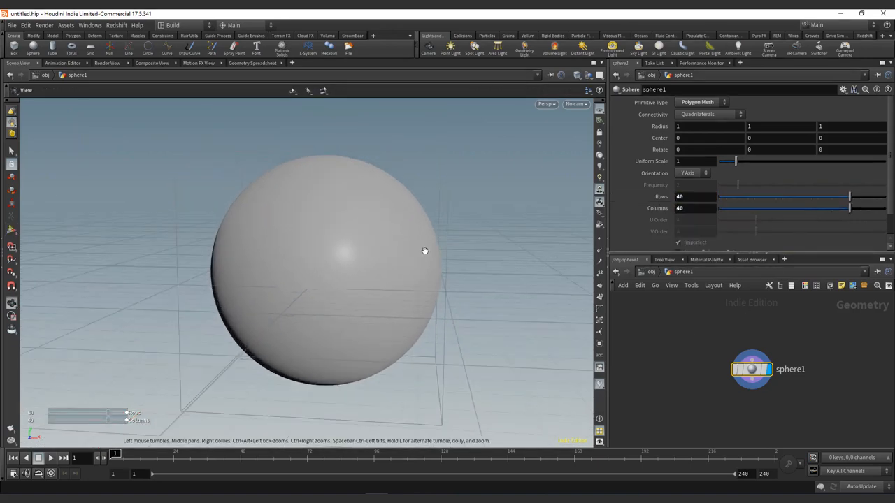
click(343, 272)
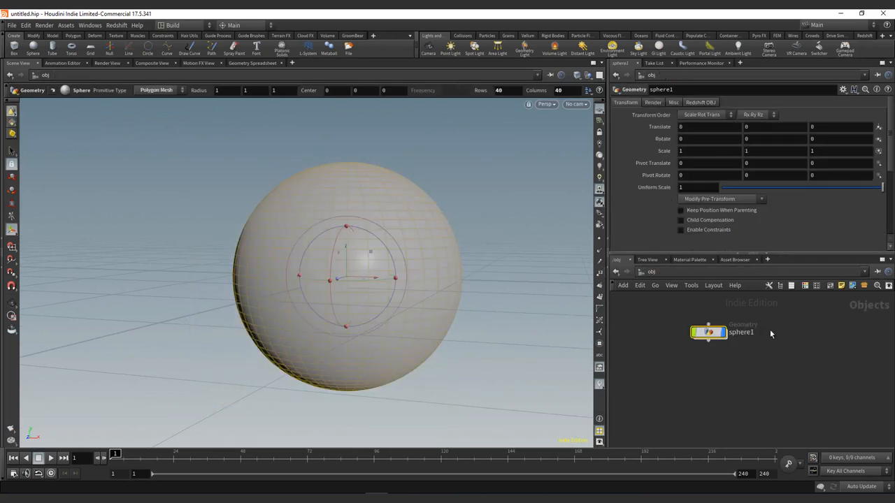
double_click(741, 332)
text(GEO)
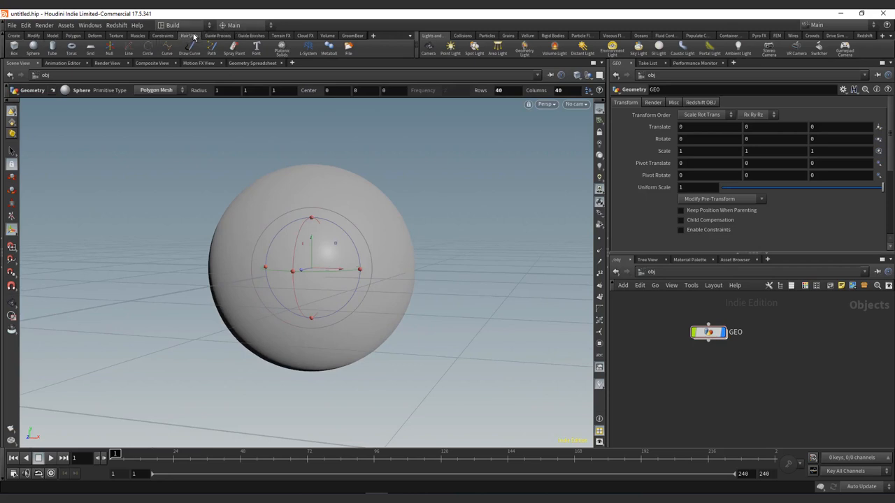
Launch Add Fur from the Hair Utils shelf
click(185, 36)
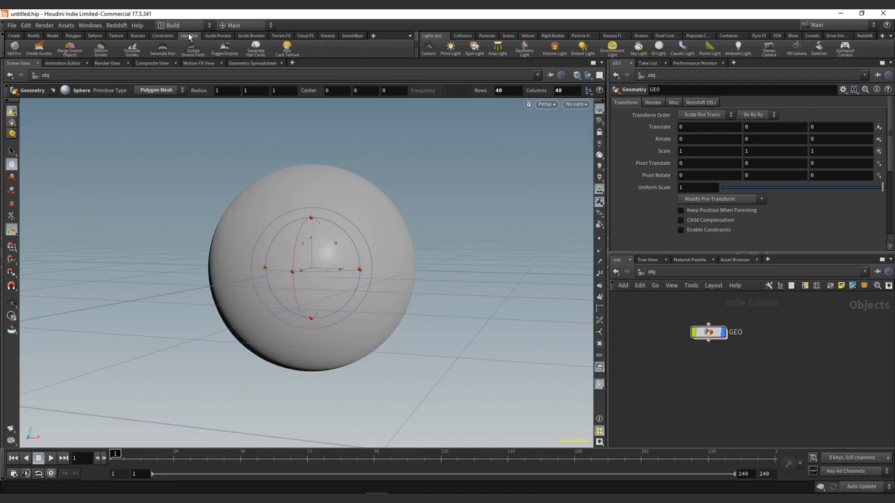
mouse_move(15, 47)
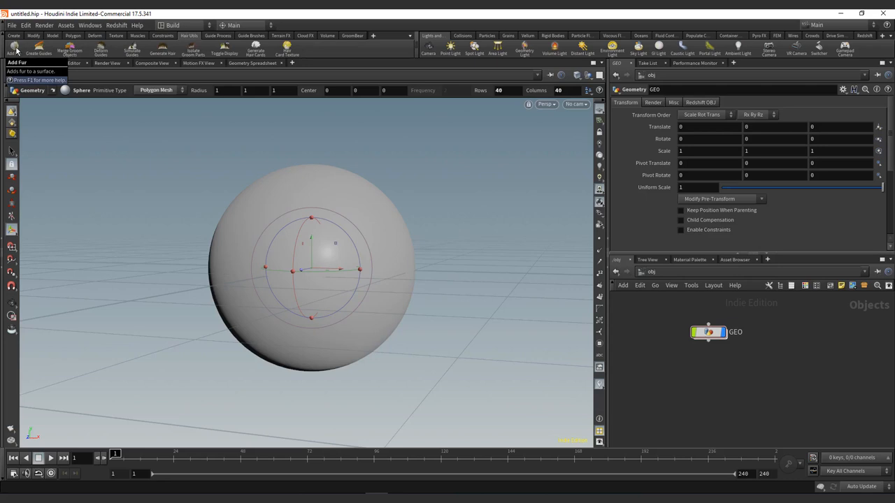
click(16, 46)
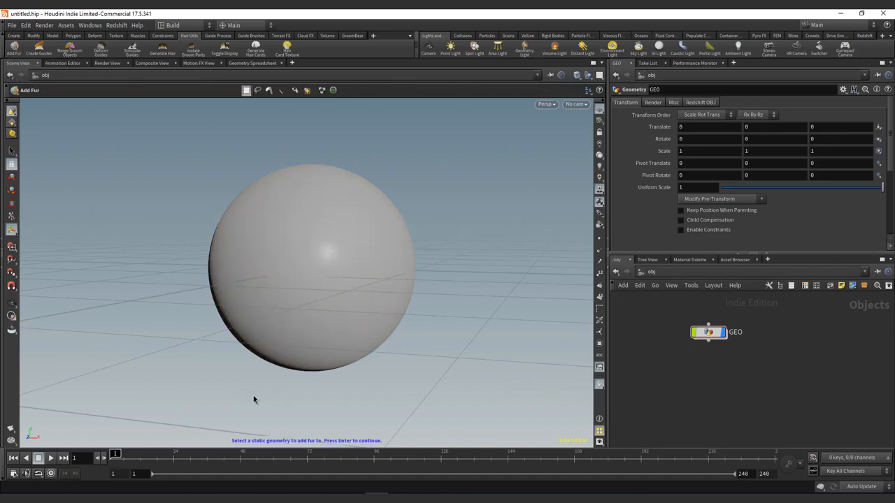
mouse_move(252, 447)
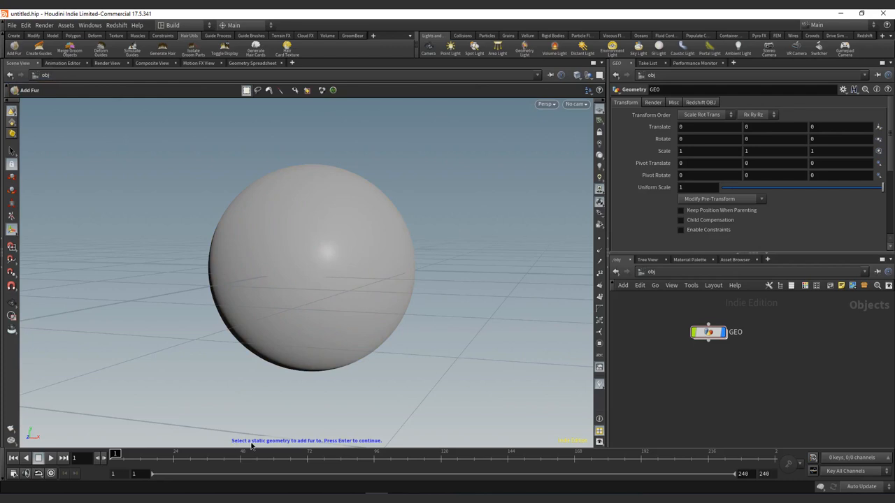
mouse_move(294, 448)
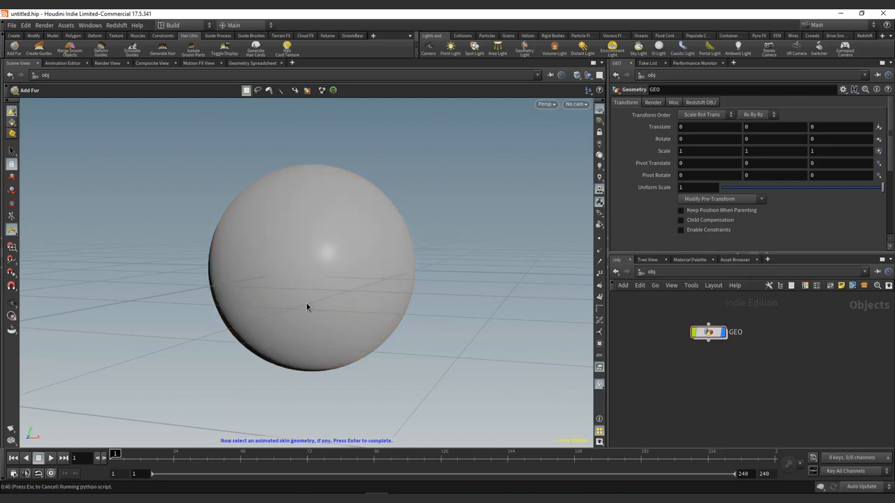
mouse_move(267, 383)
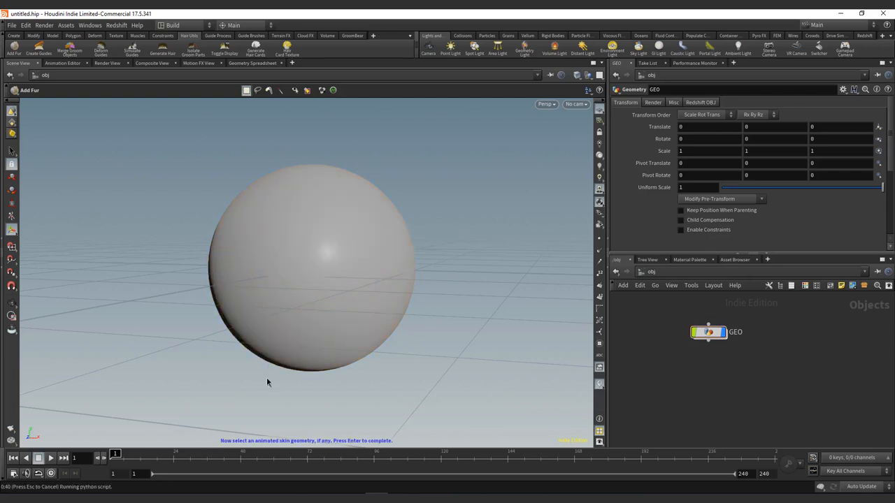
mouse_move(249, 446)
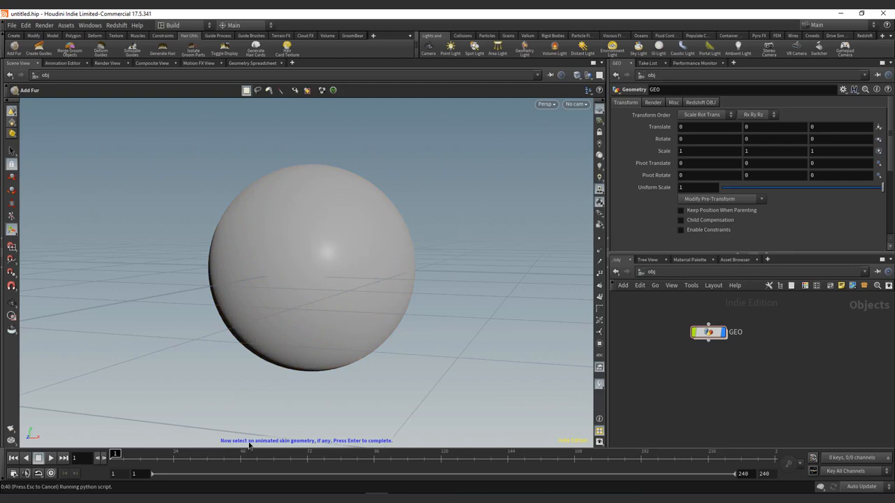
mouse_move(405, 409)
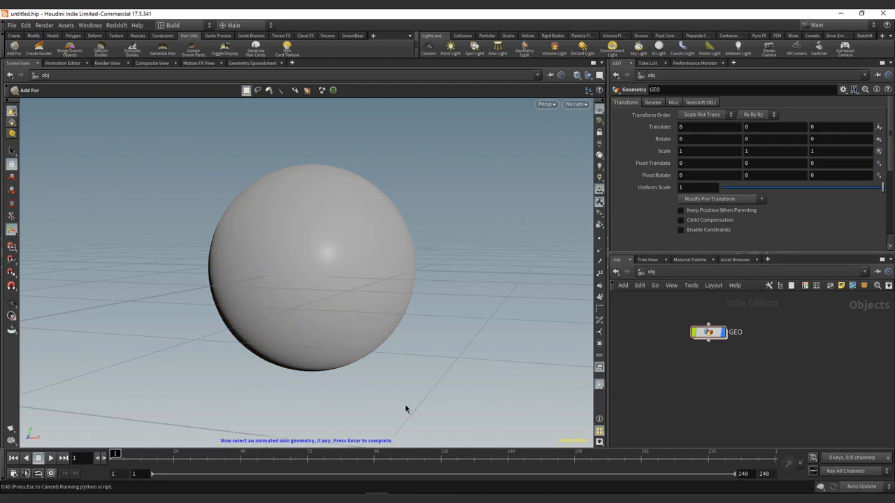
mouse_move(431, 387)
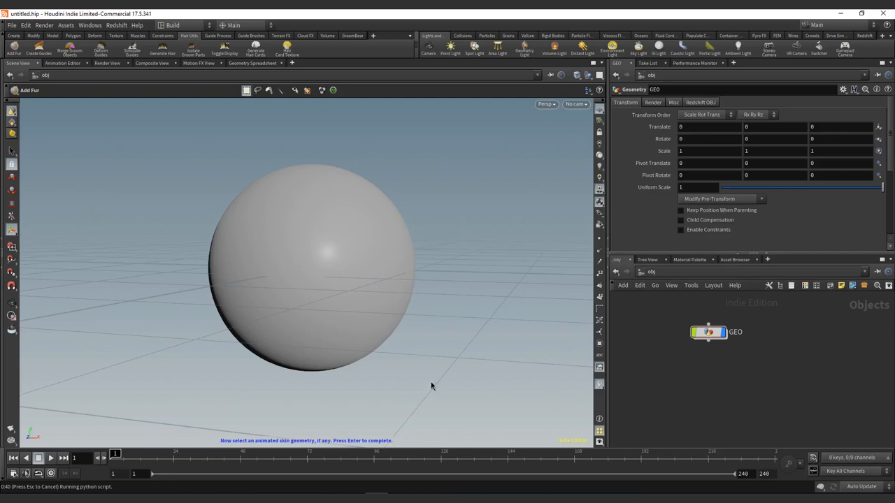
mouse_move(469, 224)
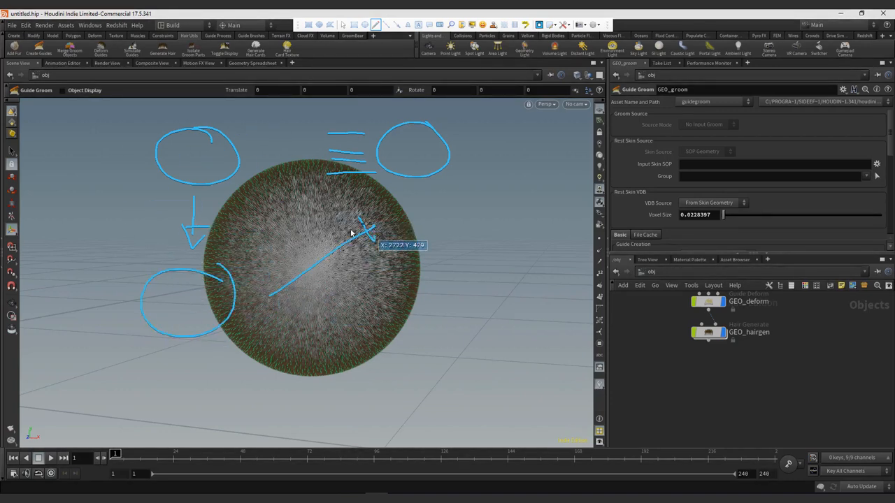
mouse_move(460, 153)
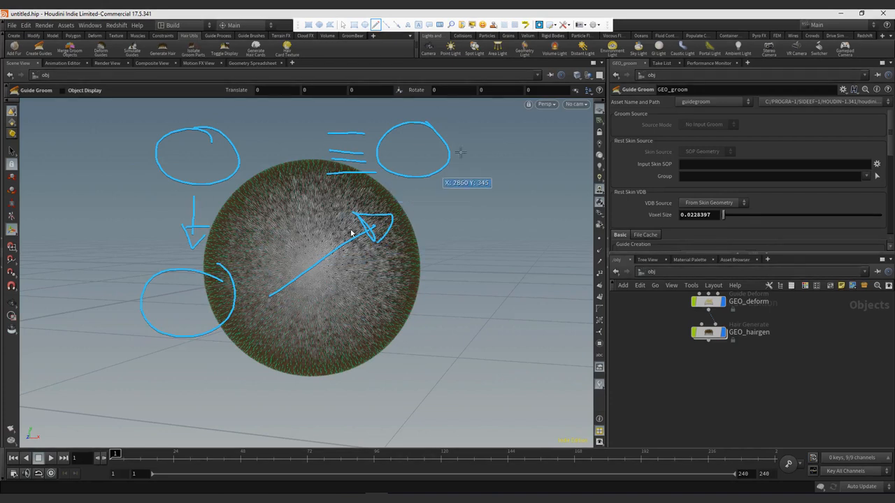
mouse_move(202, 272)
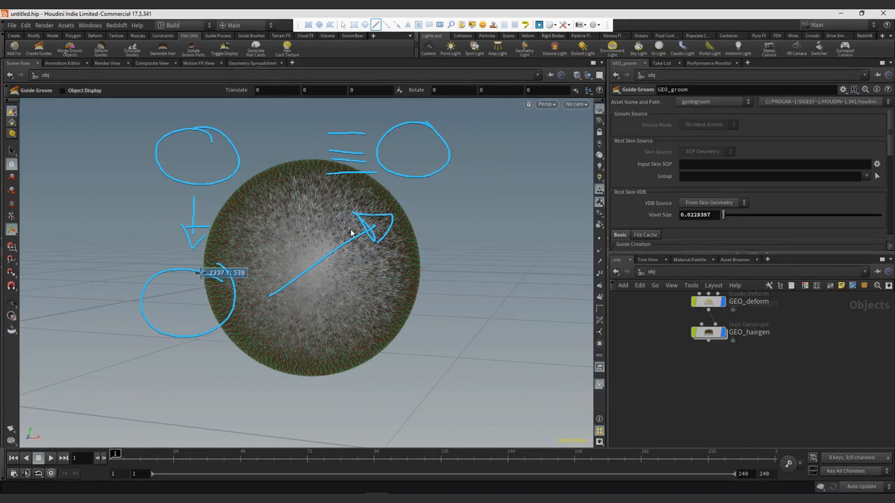
mouse_move(353, 233)
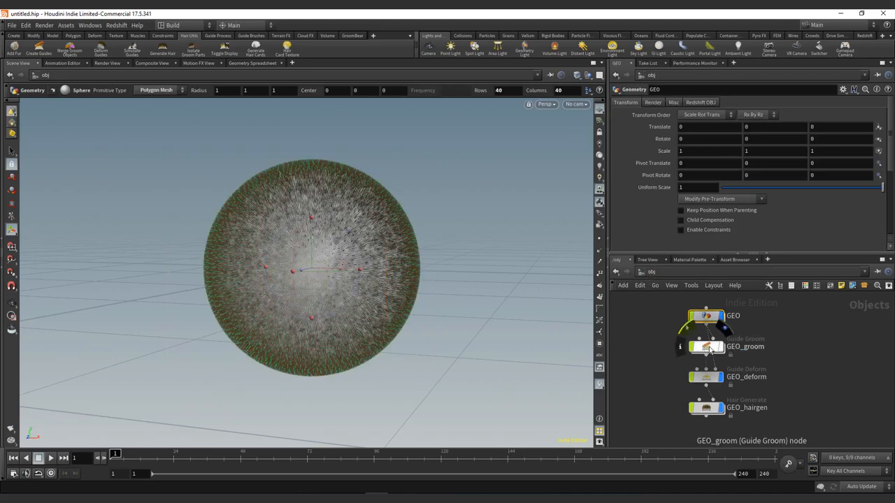
Inside GEO_groom, preview the SKIN output, then switch the display back to the GUIDES curves
double_click(705, 347)
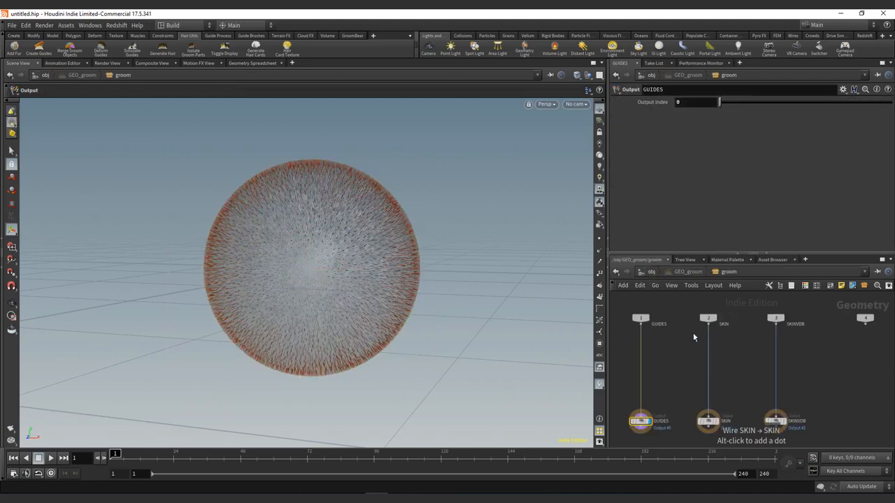
mouse_move(660, 338)
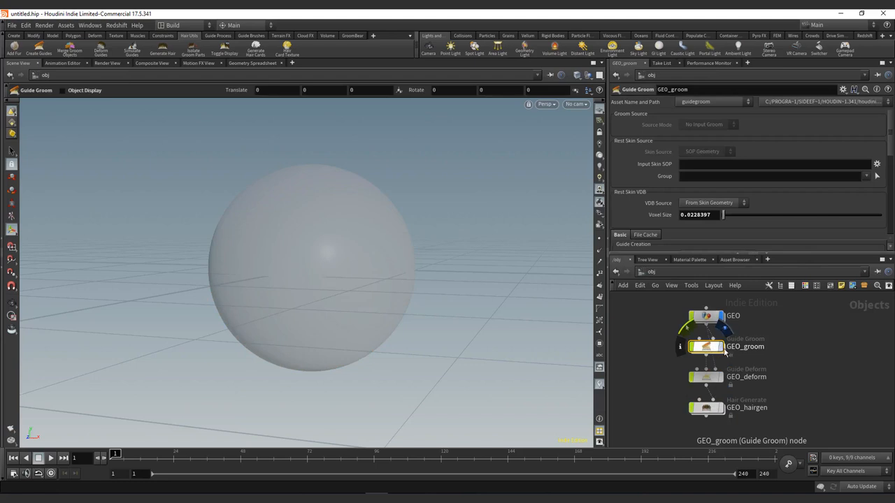
mouse_move(727, 349)
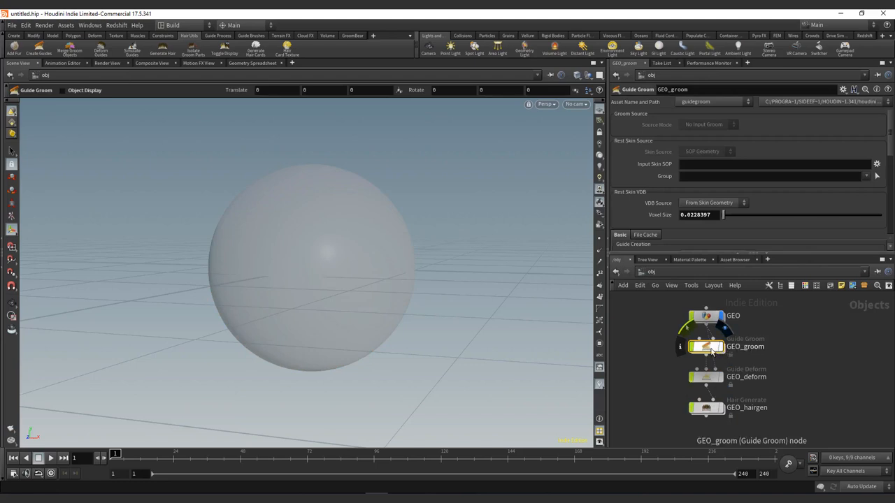
double_click(705, 347)
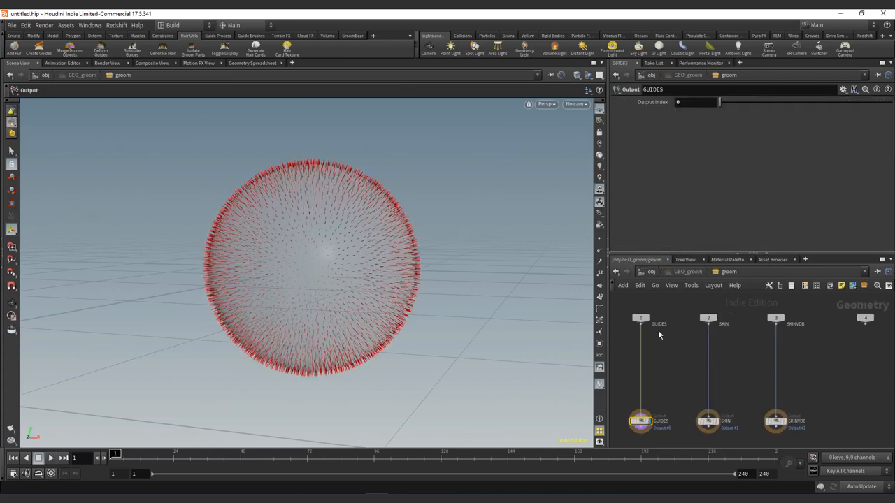
mouse_move(685, 344)
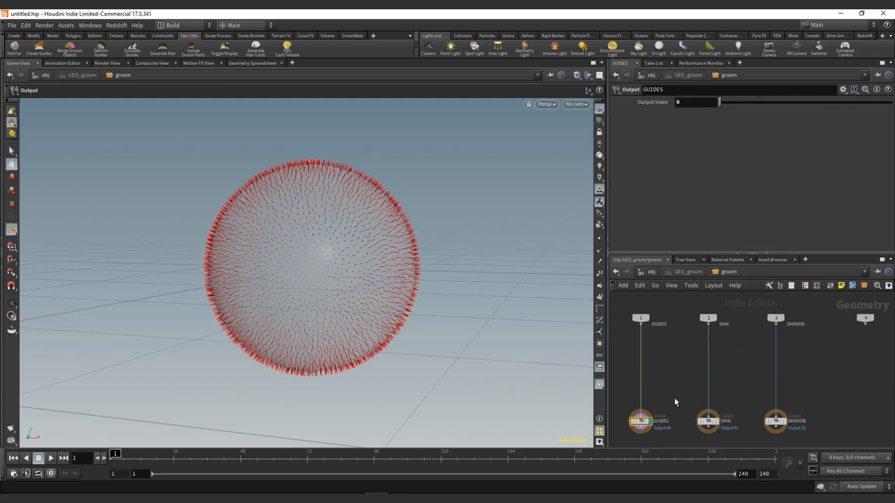
mouse_move(742, 318)
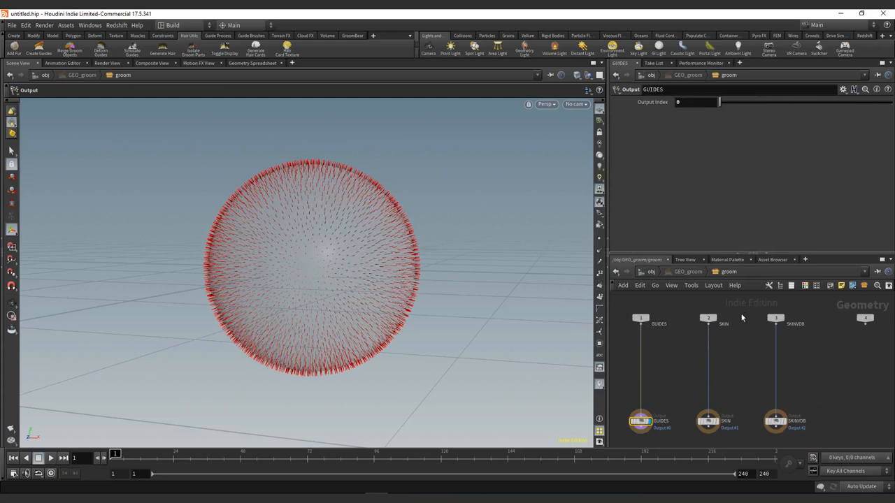
mouse_move(824, 376)
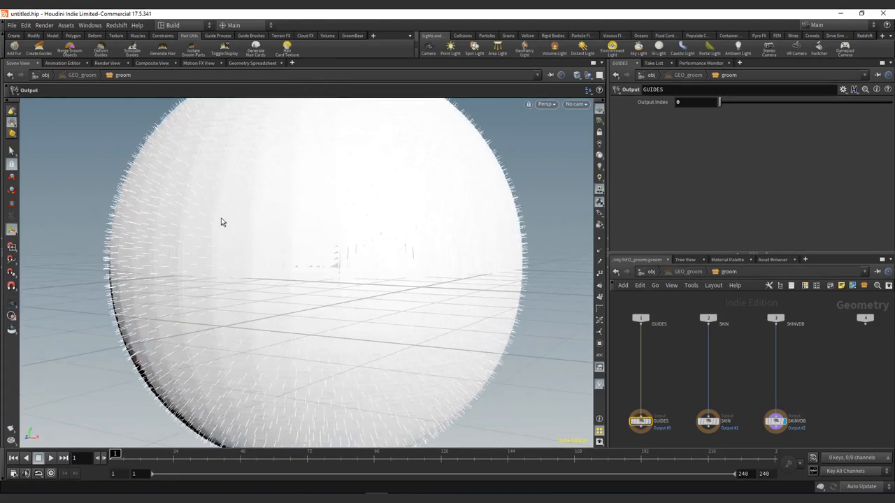
click(708, 421)
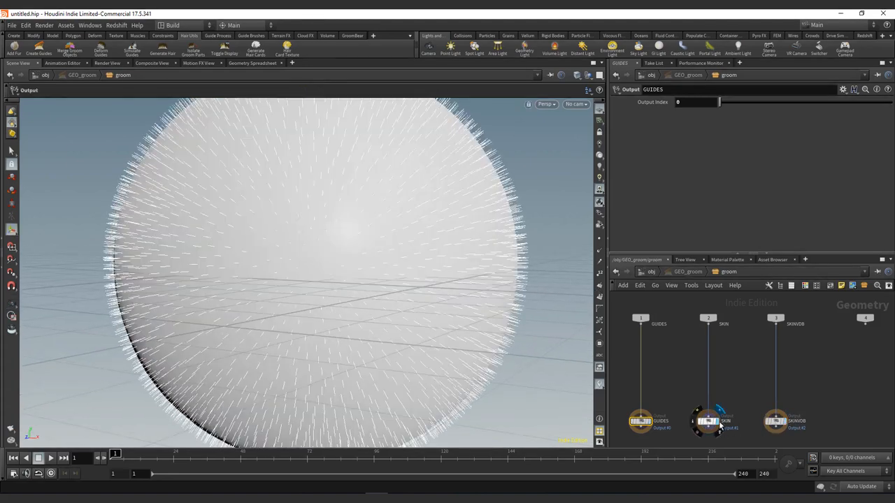
click(641, 421)
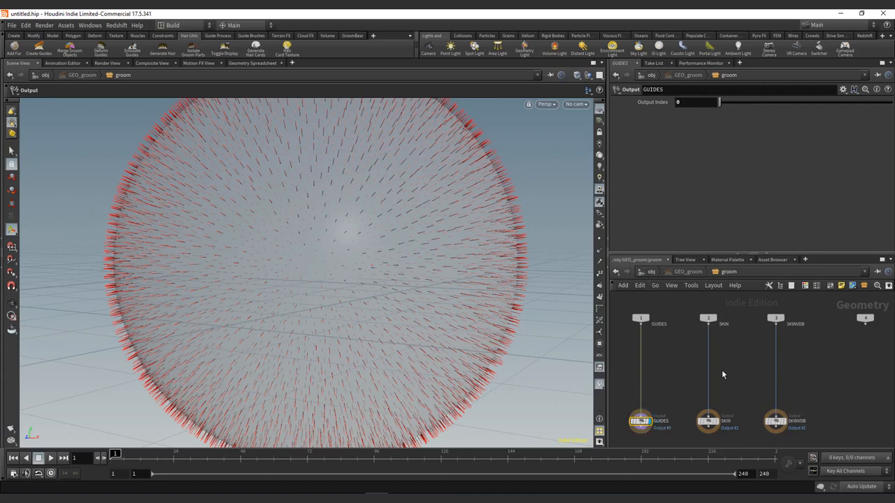
mouse_move(775, 364)
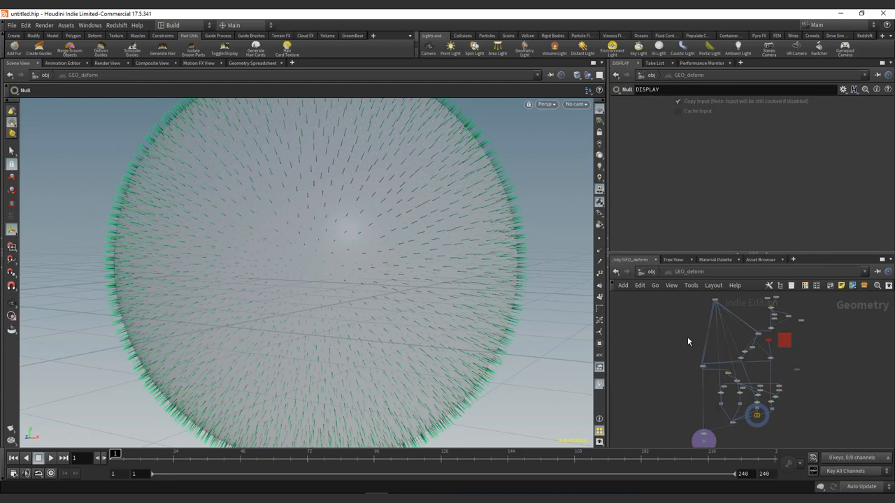
mouse_move(654, 332)
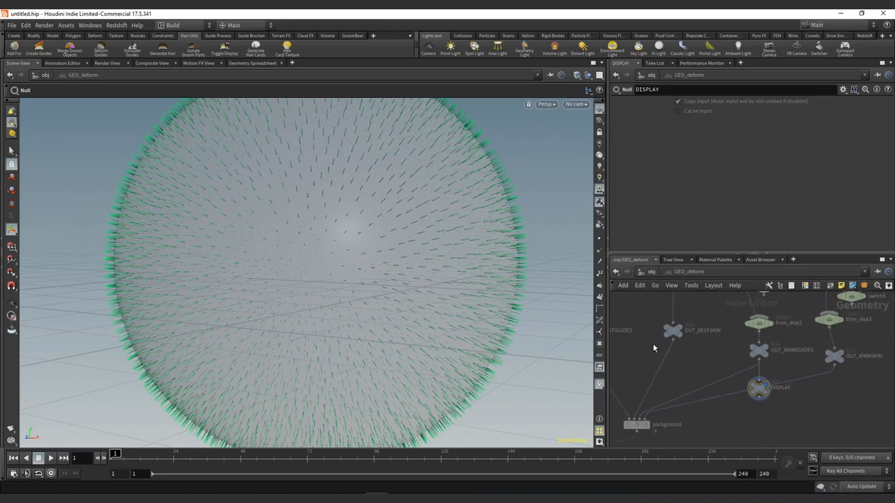
mouse_move(783, 353)
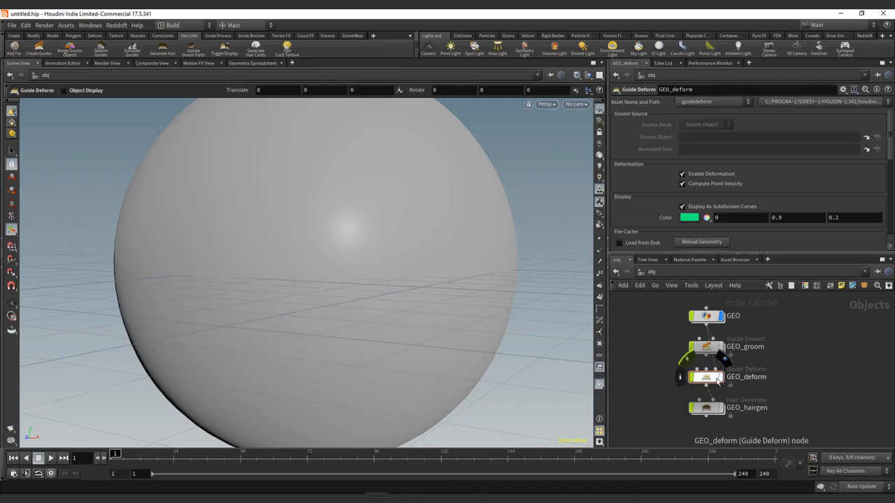
Display GEO_deform and GEO_hairgen at /obj, then dive into the GEO_hairgen network
click(704, 408)
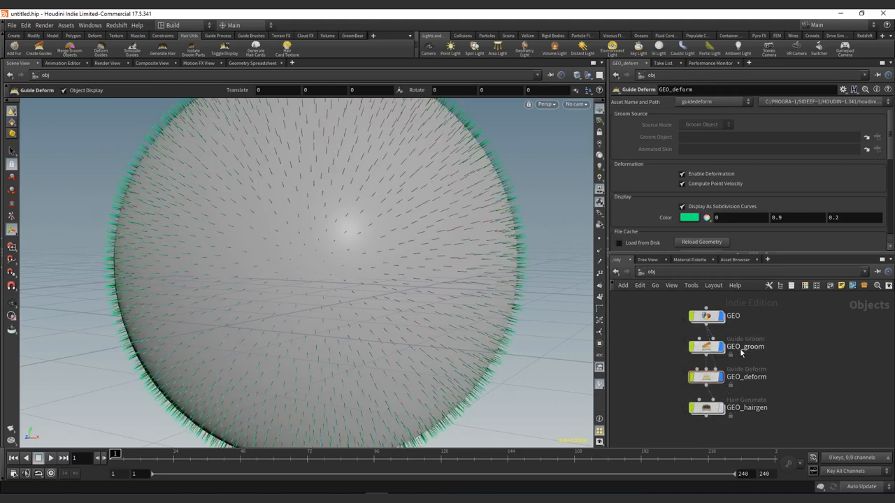
click(705, 407)
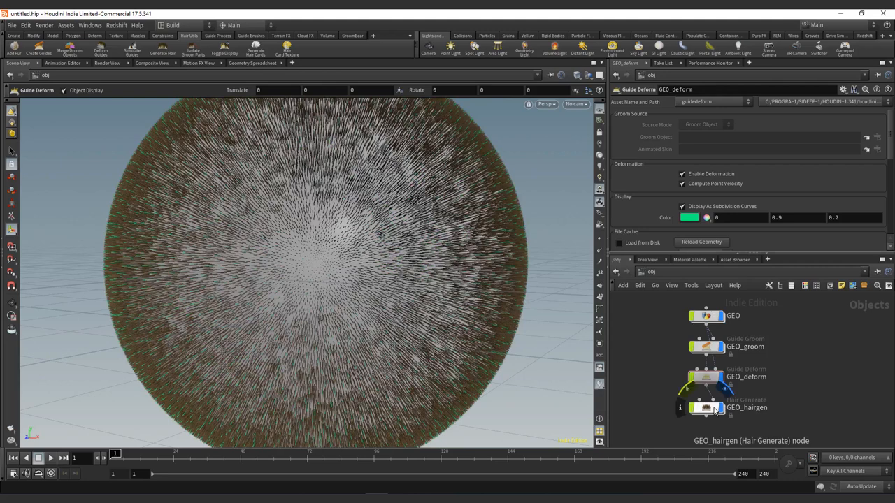
click(704, 407)
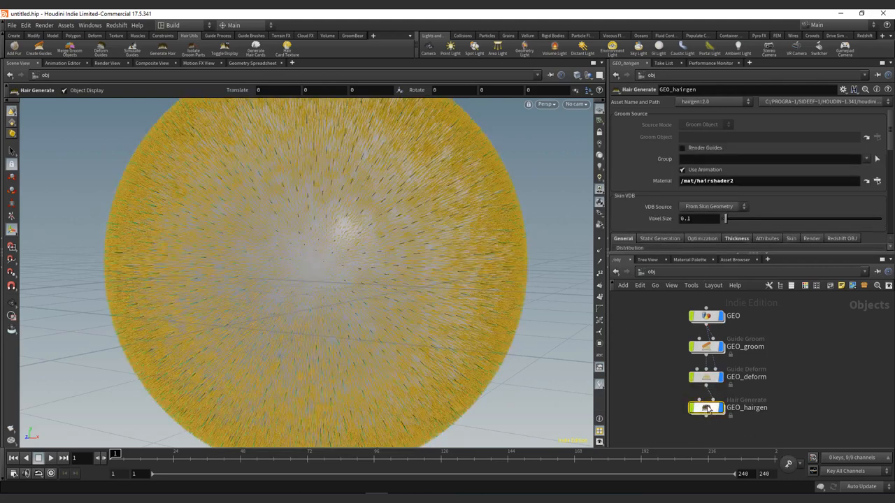
double_click(705, 407)
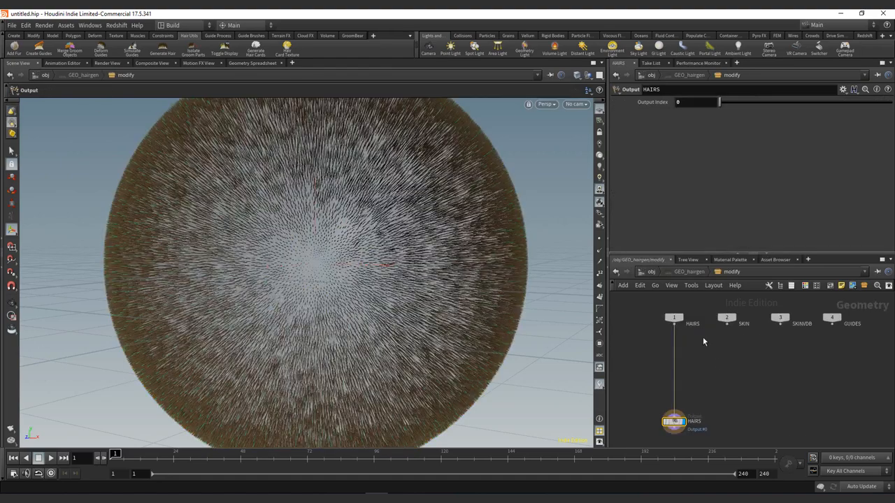
mouse_move(713, 420)
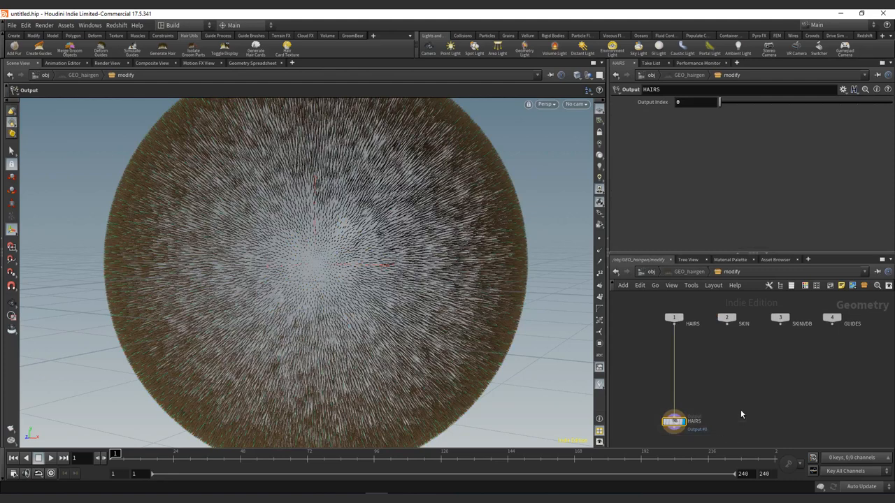
mouse_move(846, 327)
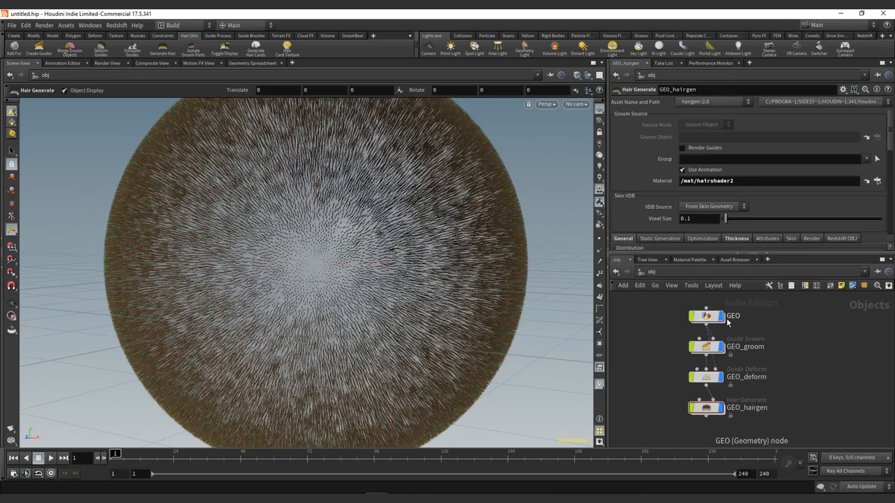
mouse_move(666, 355)
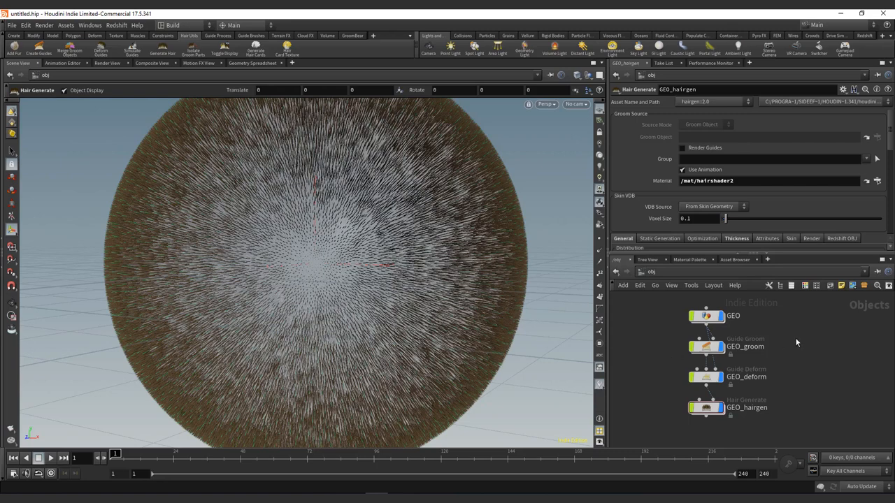
mouse_move(686, 374)
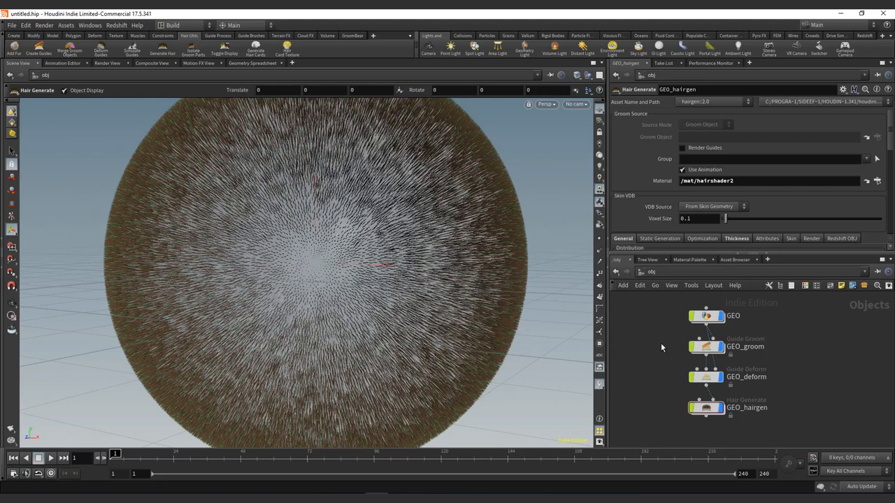
mouse_move(669, 370)
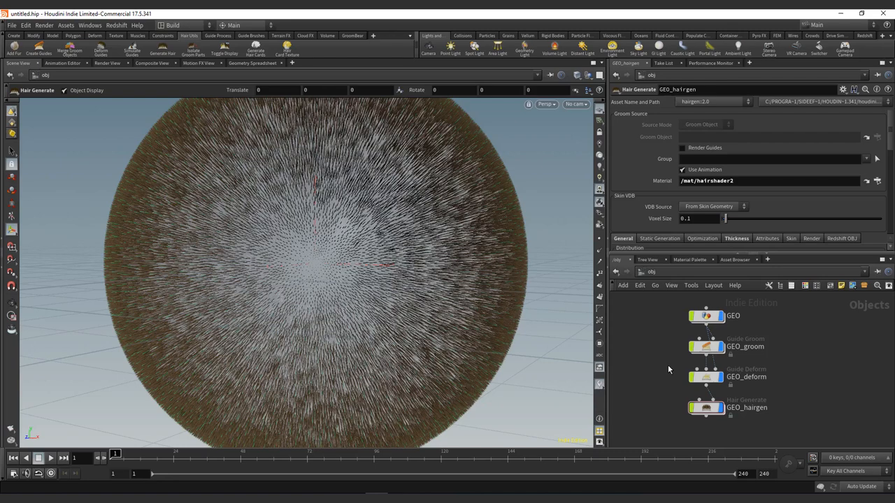
mouse_move(655, 391)
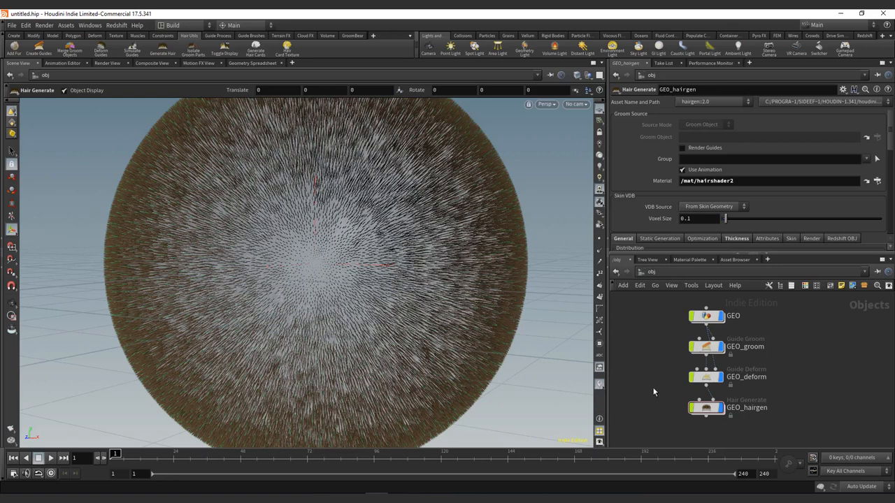
mouse_move(318, 232)
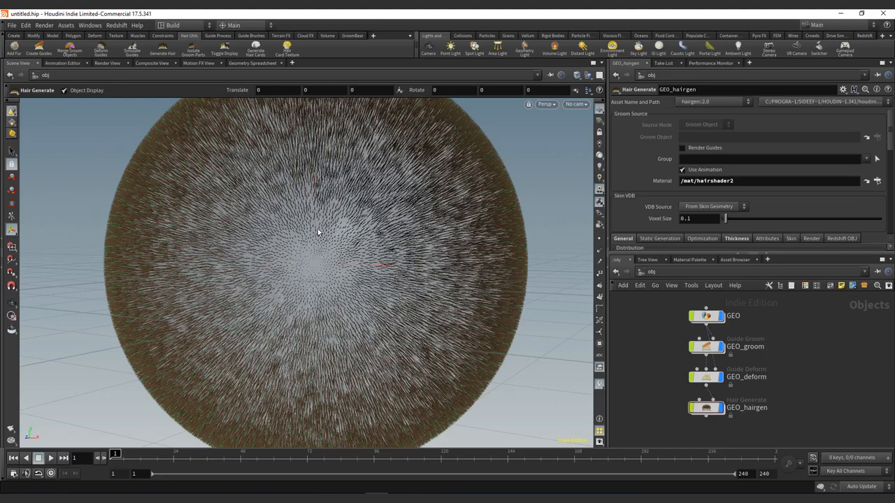